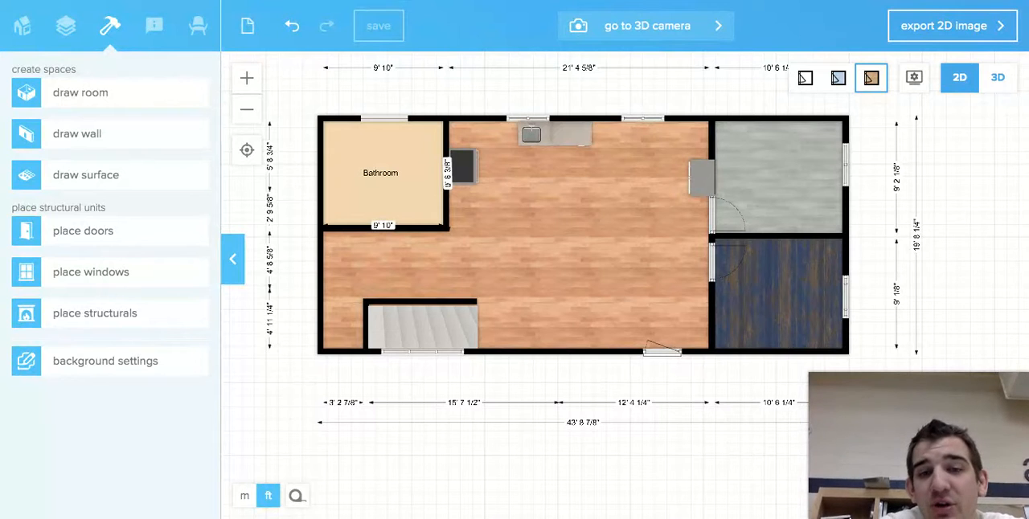
pyautogui.moveTo(332, 301)
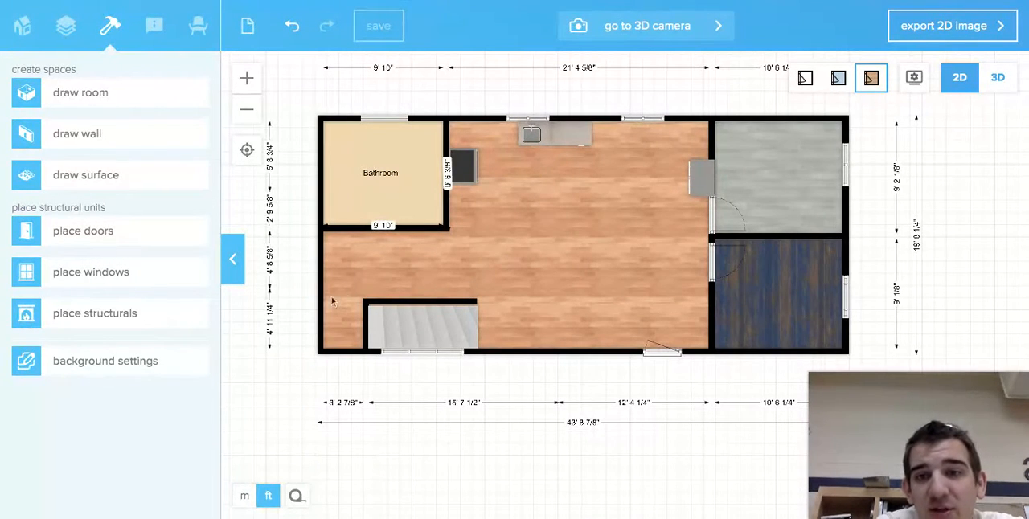
pyautogui.moveTo(662, 319)
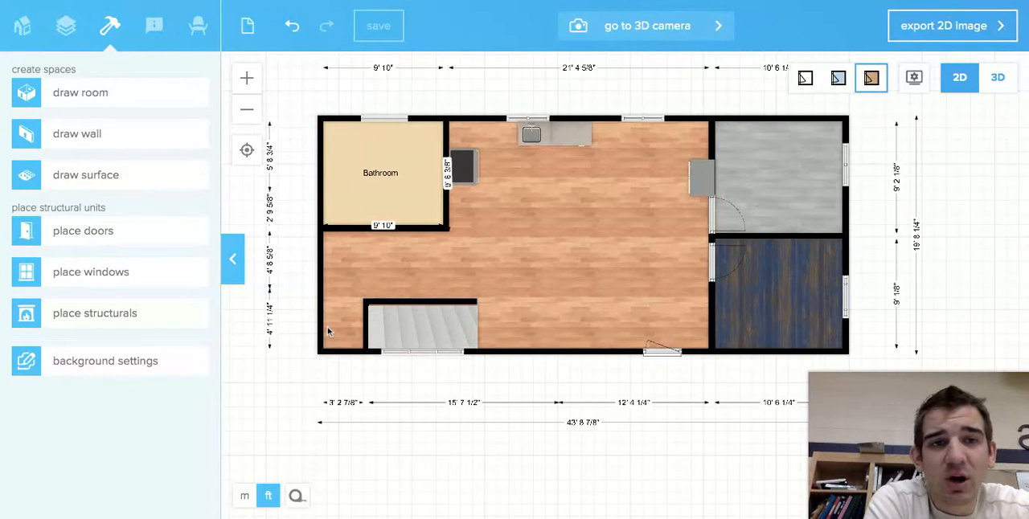
pyautogui.moveTo(380, 393)
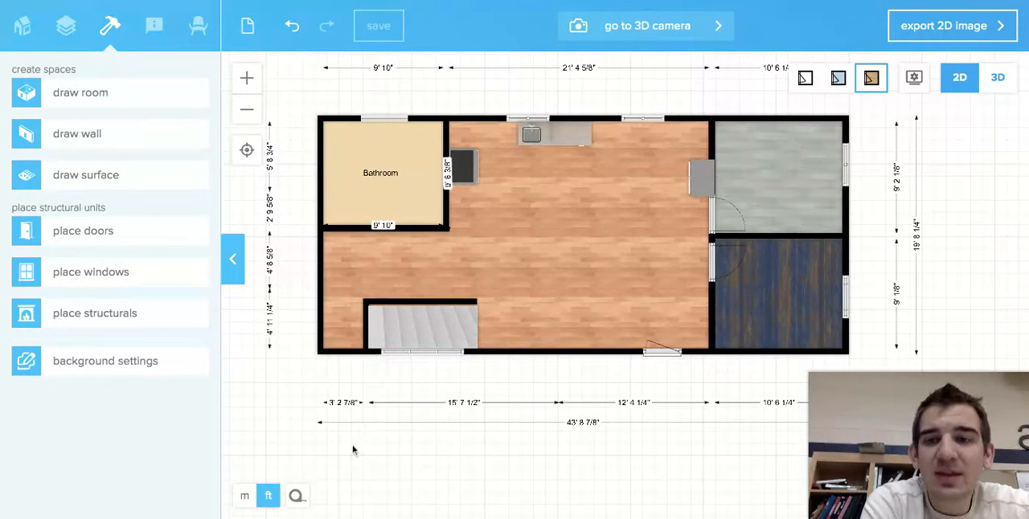
# Step: Switch the tape measure tool back on
pyautogui.click(297, 495)
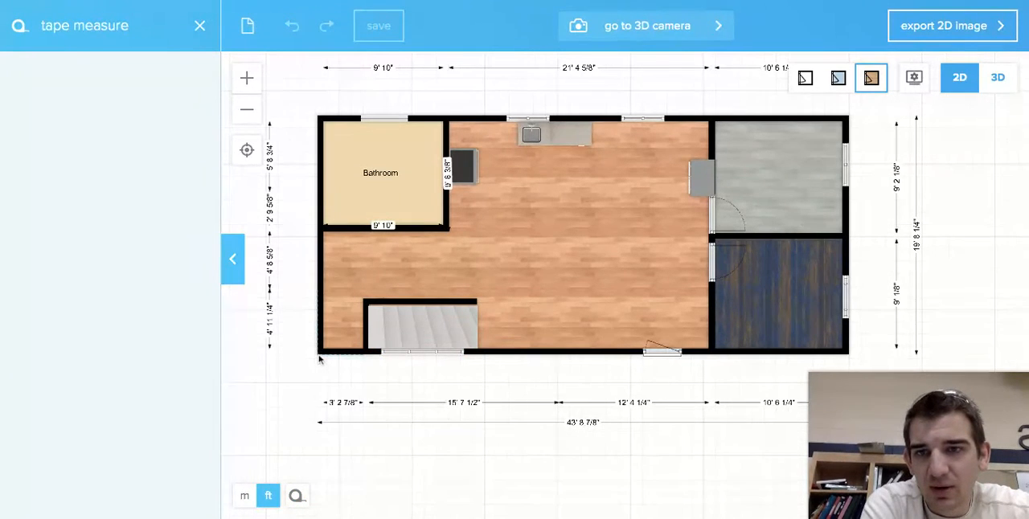
pyautogui.click(319, 355)
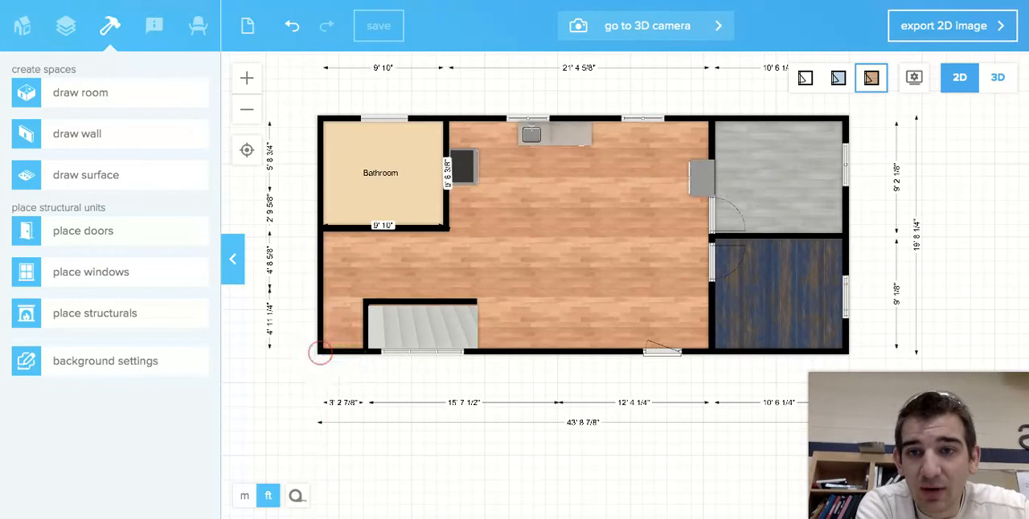
pyautogui.click(110, 26)
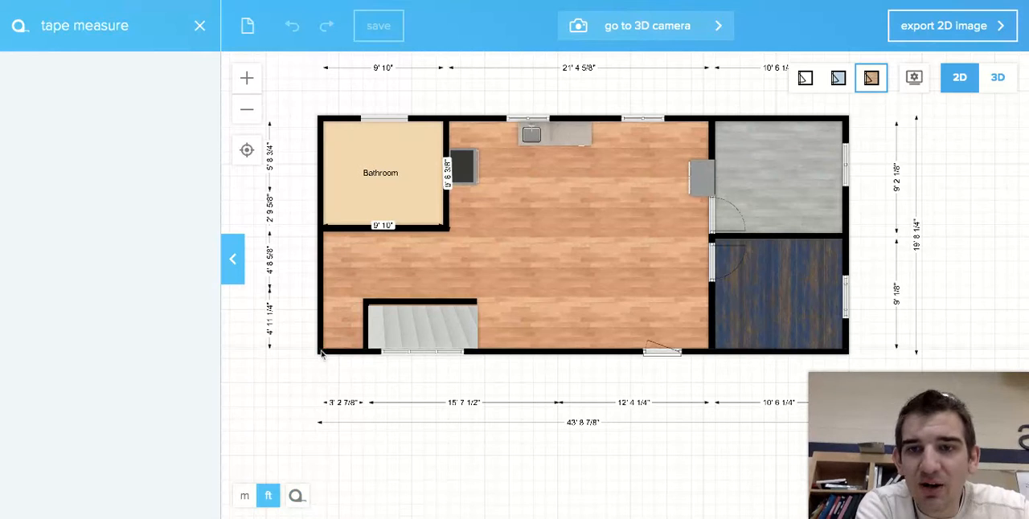
# Step: Stretch the tape from the bottom-left outer corner along the bottom wall to the window edge
pyautogui.click(404, 344)
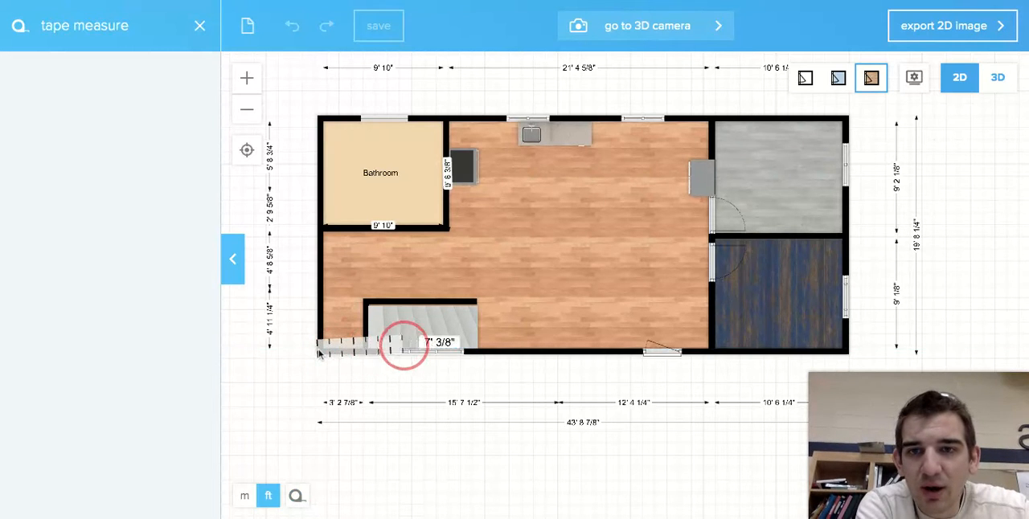
pyautogui.moveTo(402, 345); pyautogui.dragTo(462, 350)
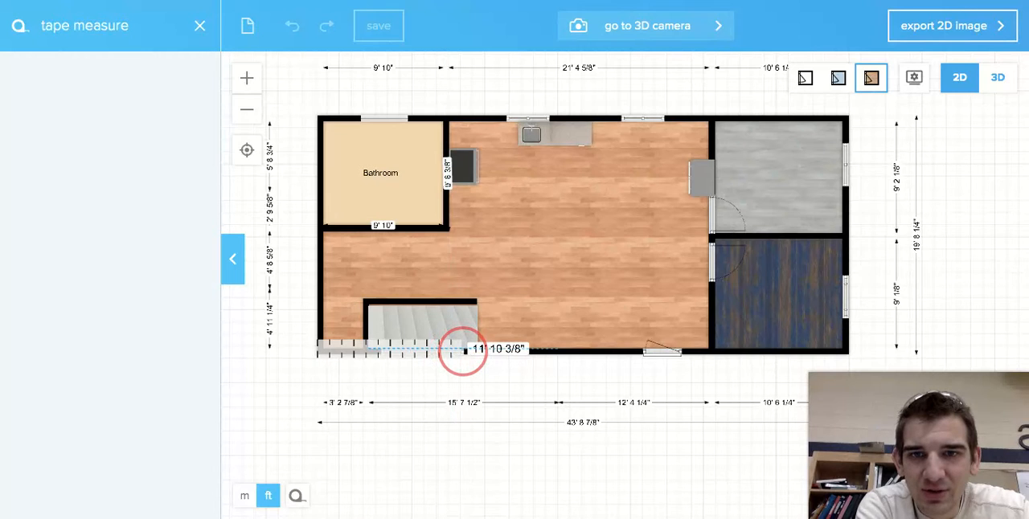
pyautogui.moveTo(462, 350); pyautogui.dragTo(464, 349)
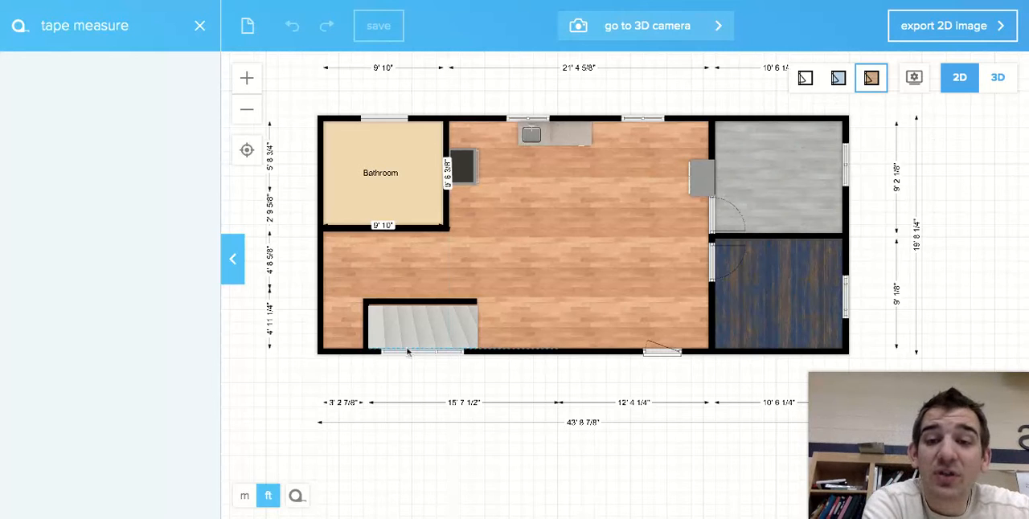
pyautogui.moveTo(462, 358)
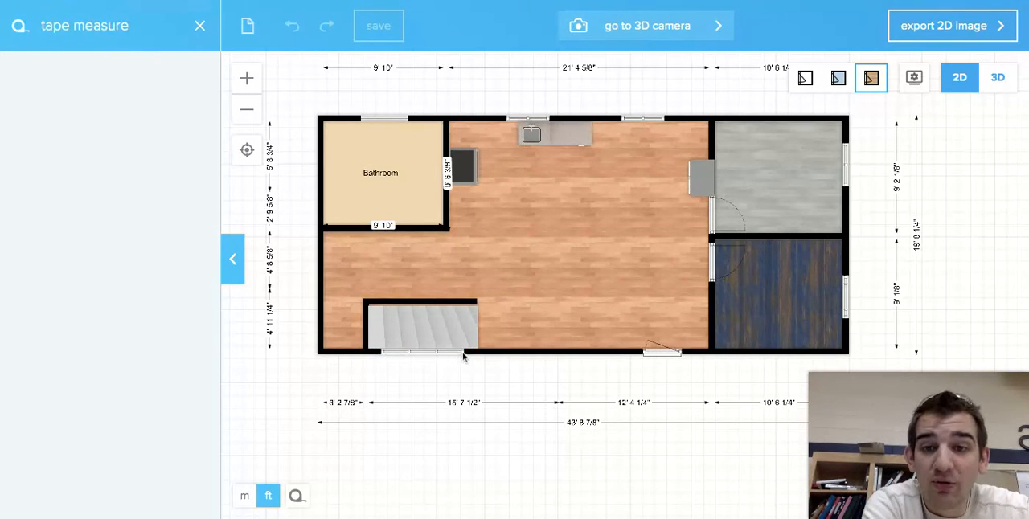
pyautogui.moveTo(332, 450)
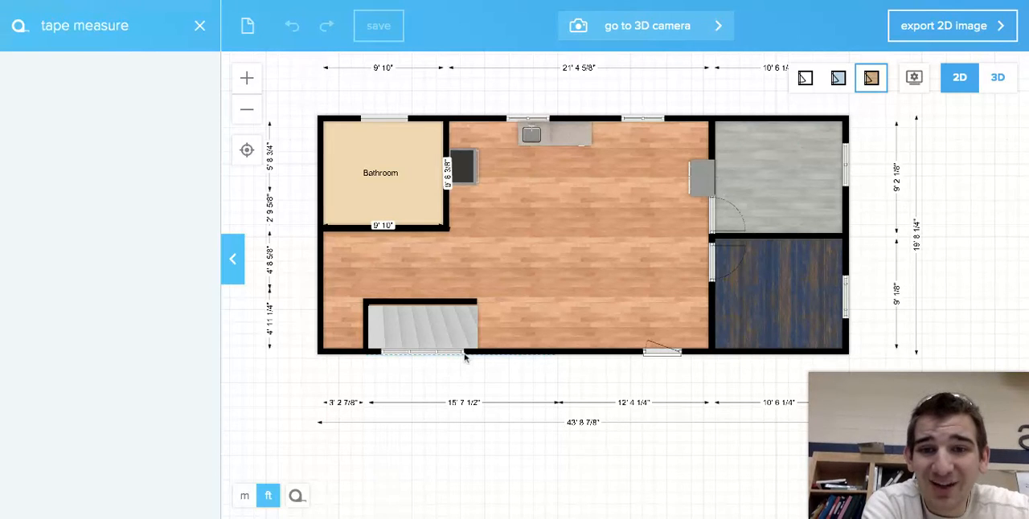
# Step: Tape-measure from the window's right end along the bottom wall to the door edge, about 15' 1/8"
pyautogui.click(479, 355)
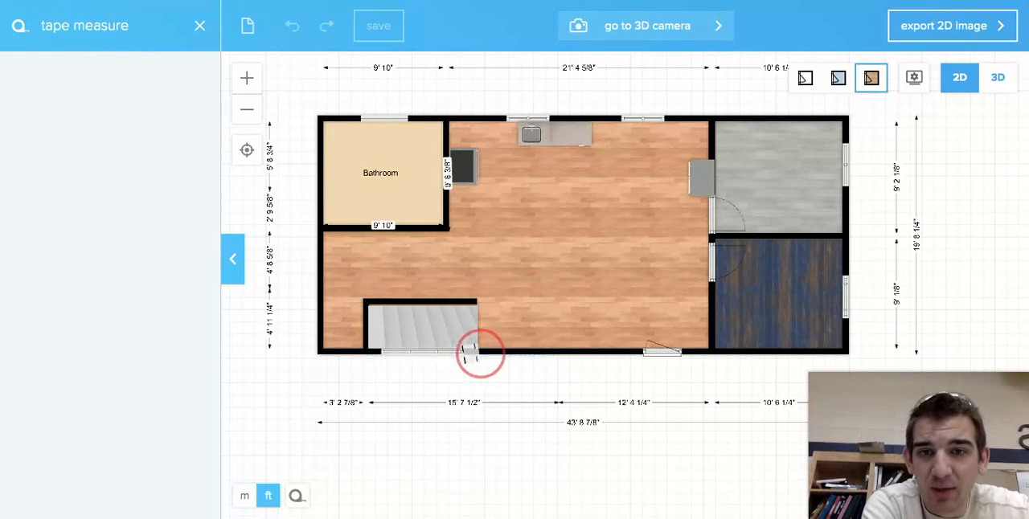
pyautogui.moveTo(480, 355); pyautogui.dragTo(508, 347)
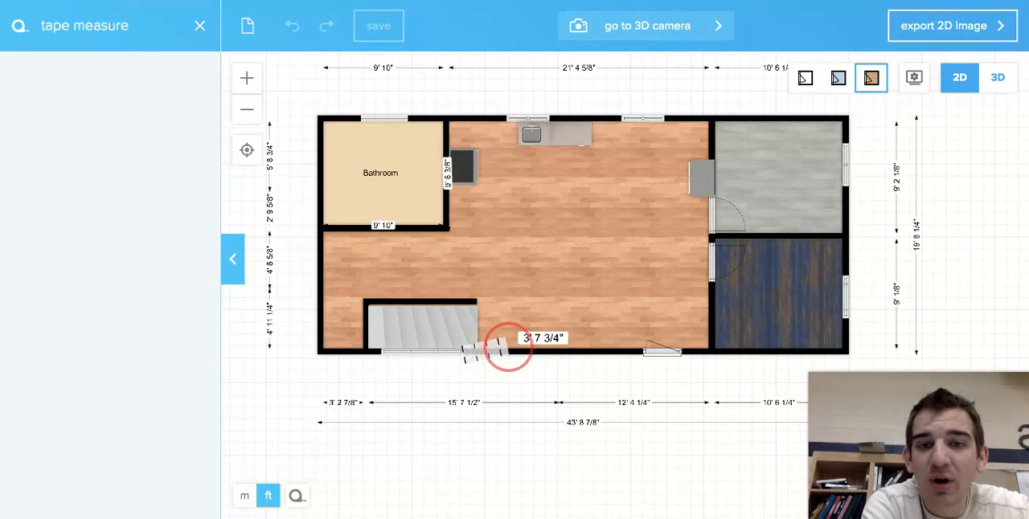
pyautogui.moveTo(508, 347); pyautogui.dragTo(643, 352)
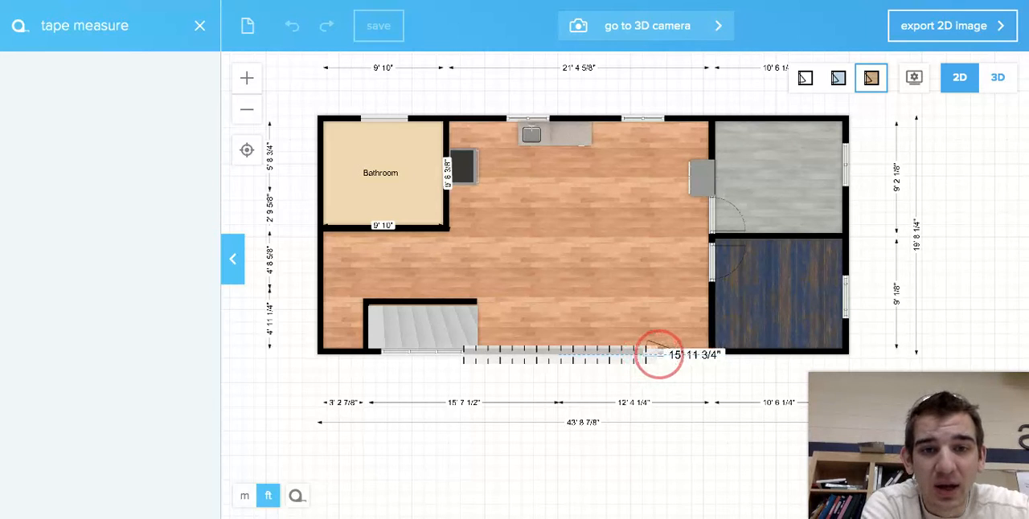
pyautogui.moveTo(659, 355); pyautogui.dragTo(677, 355)
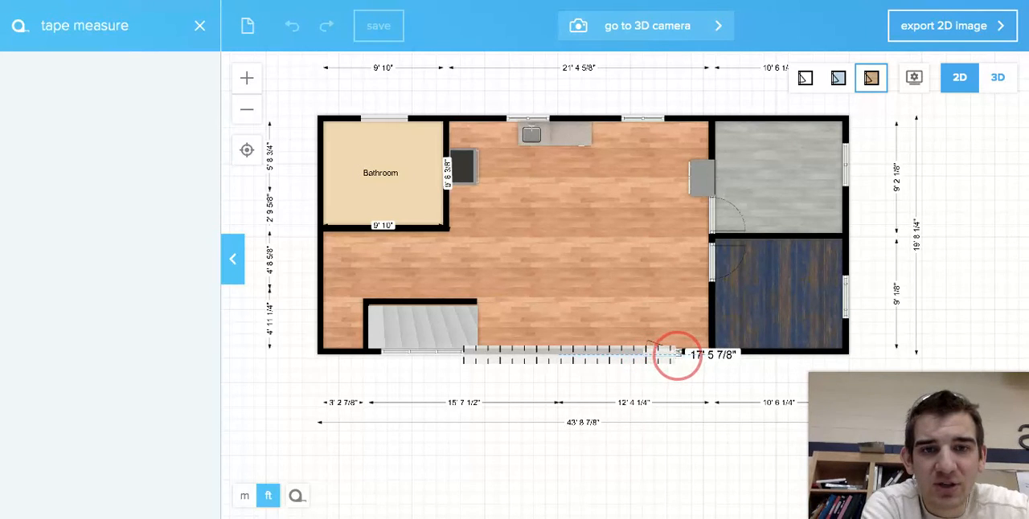
pyautogui.moveTo(675, 355); pyautogui.dragTo(683, 357)
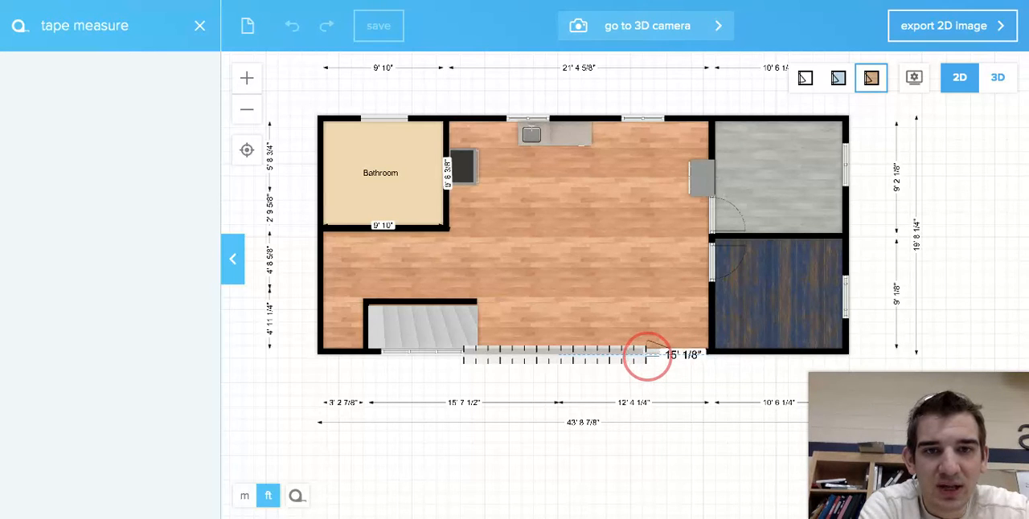
pyautogui.moveTo(651, 354); pyautogui.dragTo(647, 355)
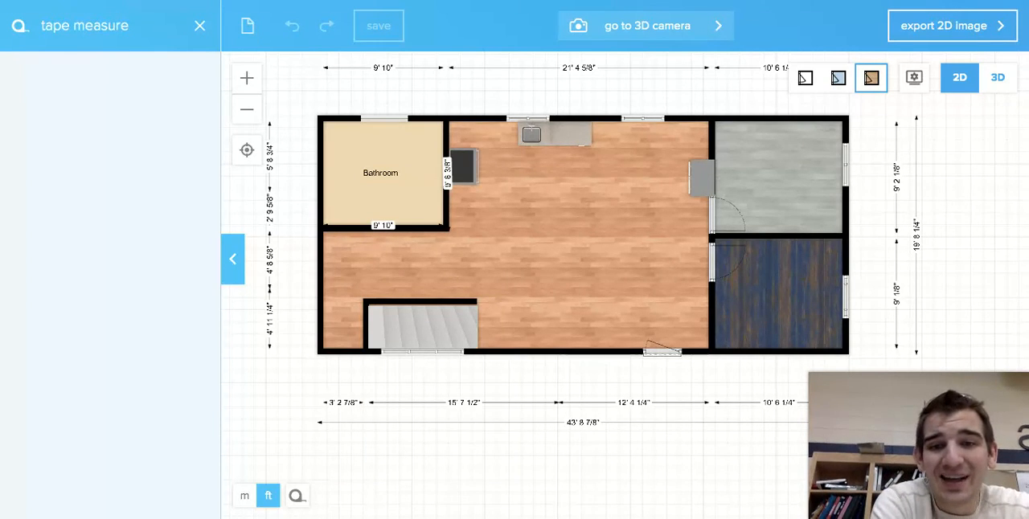
pyautogui.moveTo(754, 354)
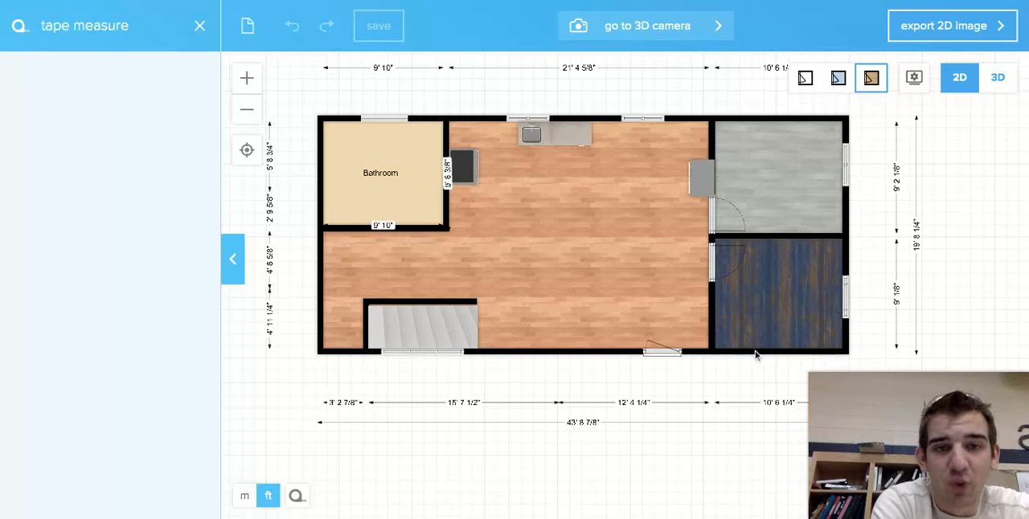
pyautogui.moveTo(847, 348)
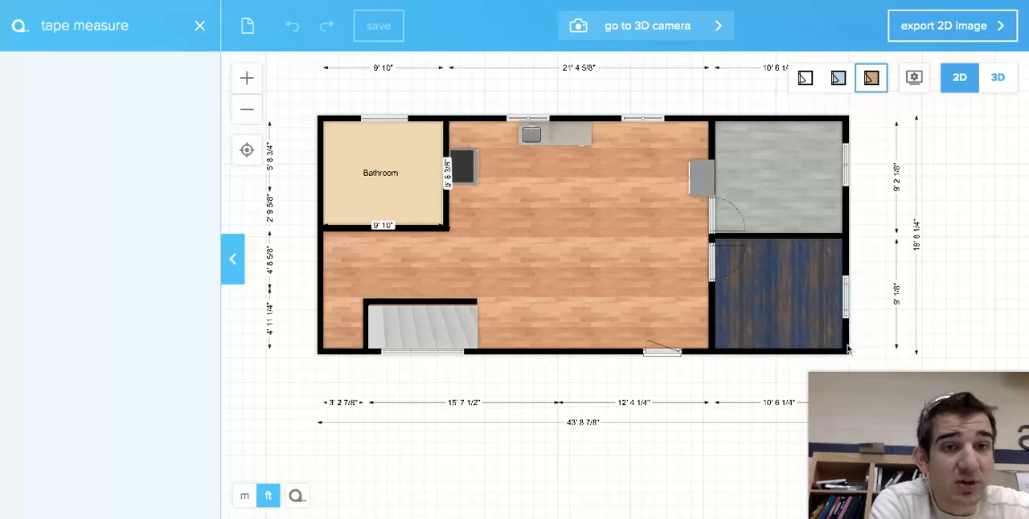
pyautogui.moveTo(328, 120)
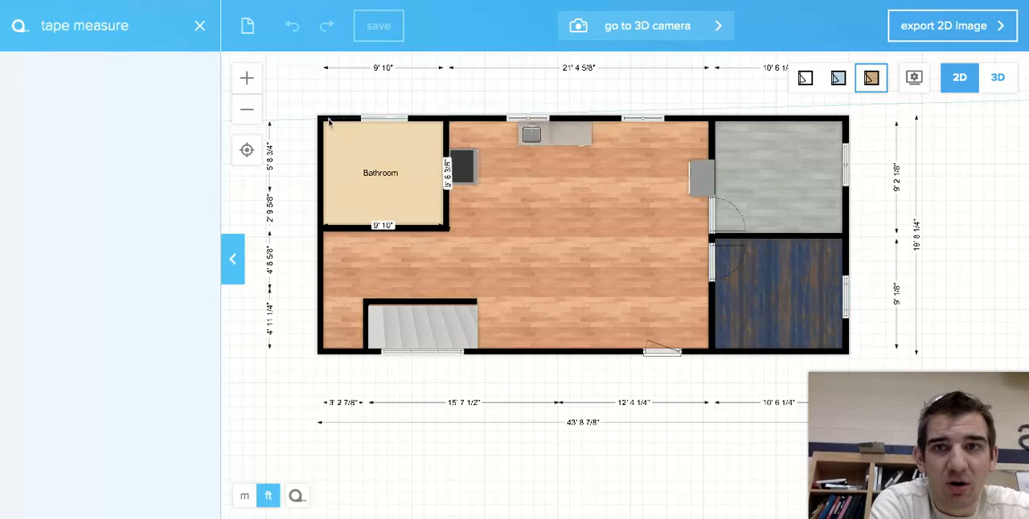
pyautogui.moveTo(777, 368)
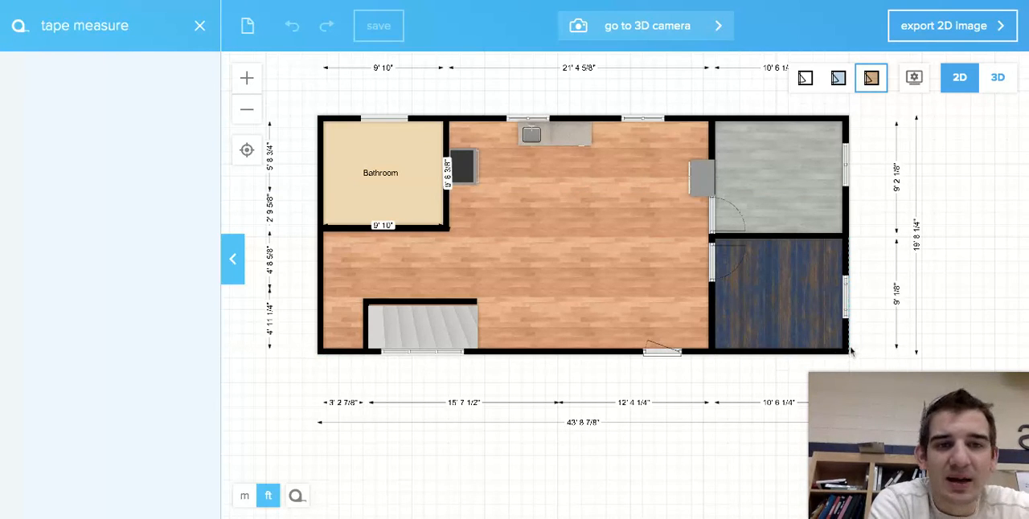
pyautogui.moveTo(855, 341)
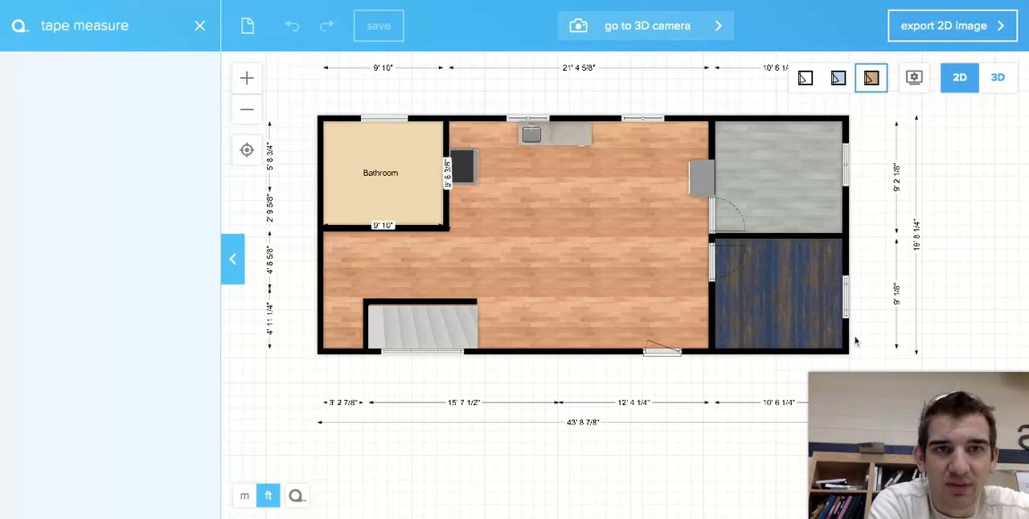
pyautogui.moveTo(730, 357)
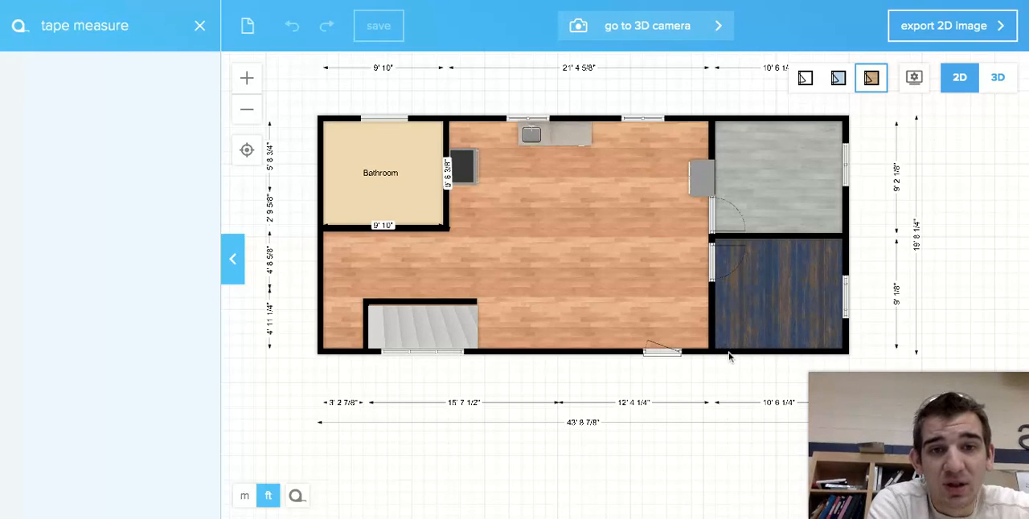
pyautogui.moveTo(607, 175)
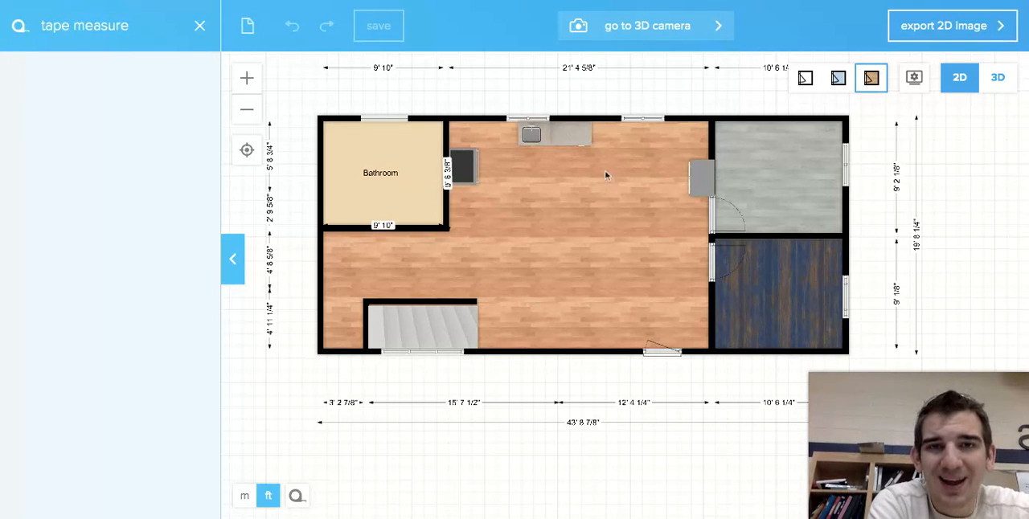
pyautogui.moveTo(710, 105)
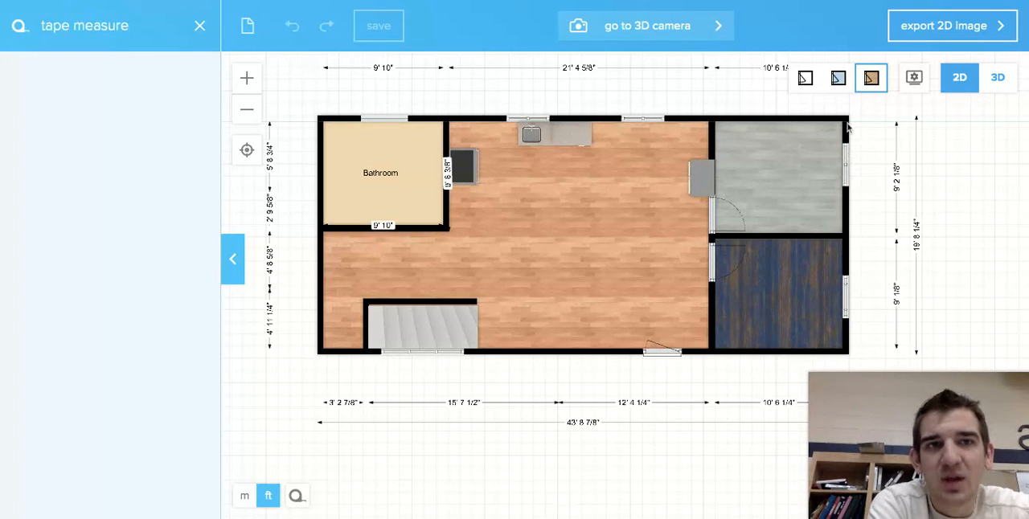
pyautogui.moveTo(842, 297)
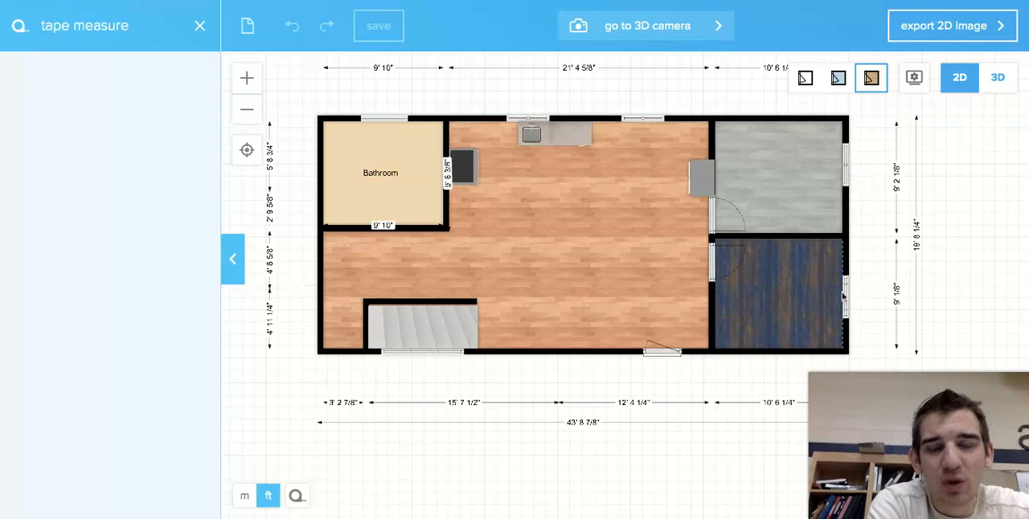